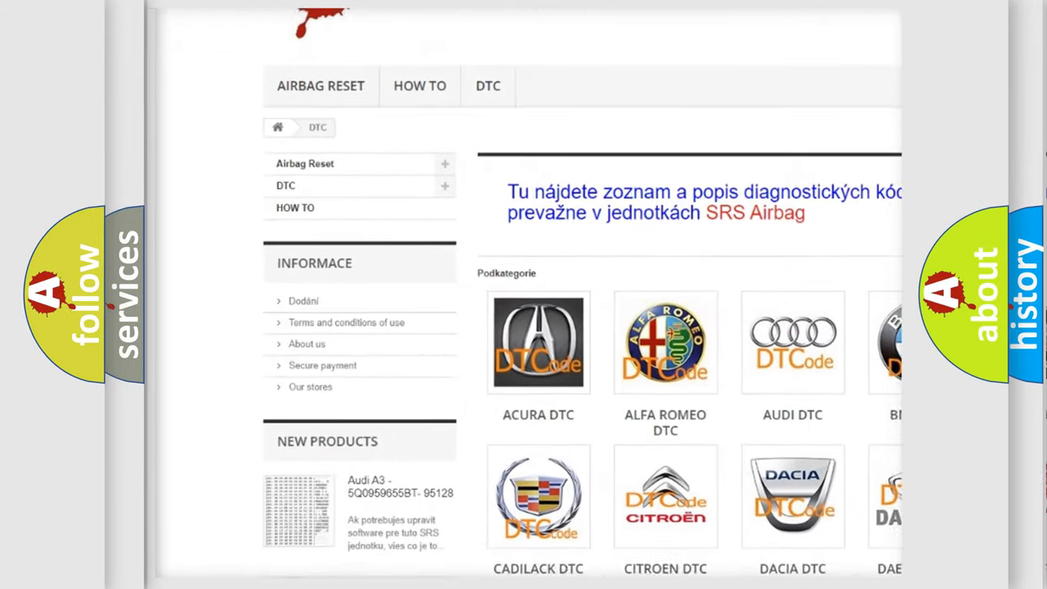
pyautogui.scroll(-3)
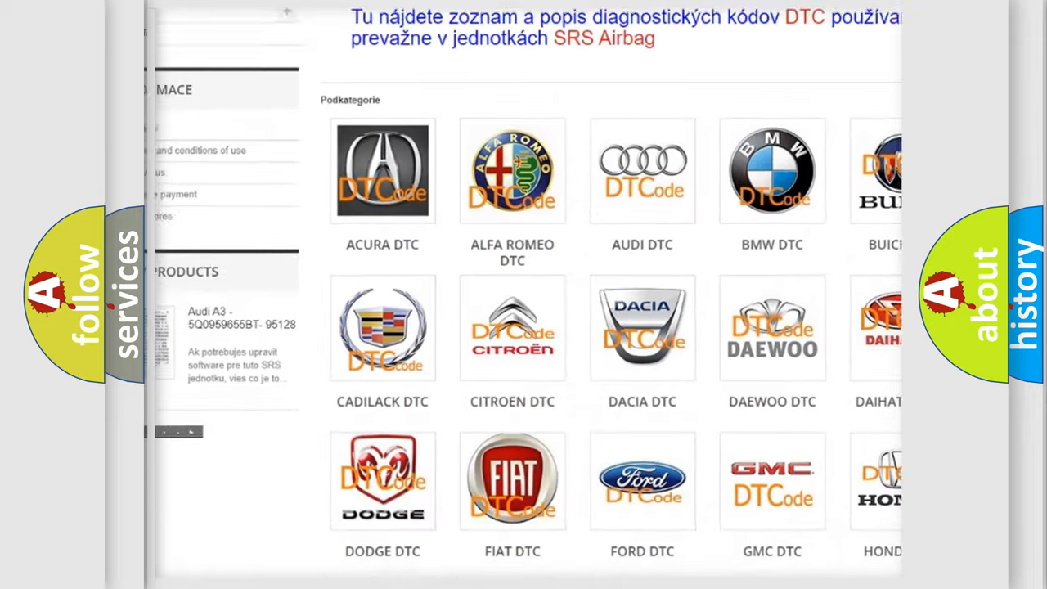
pyautogui.scroll(-3)
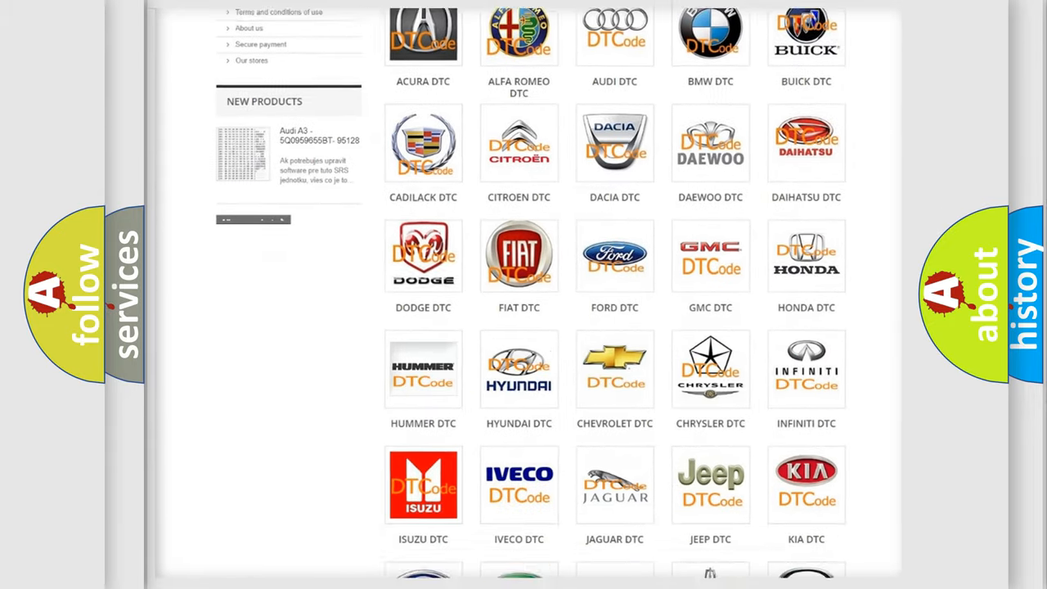
pyautogui.scroll(-3)
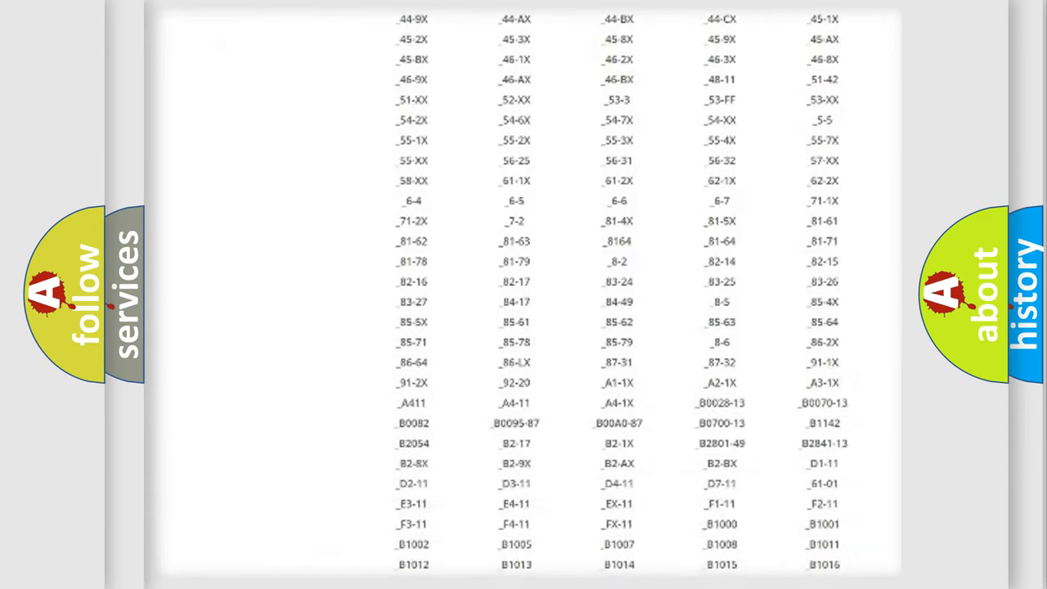
pyautogui.scroll(-3)
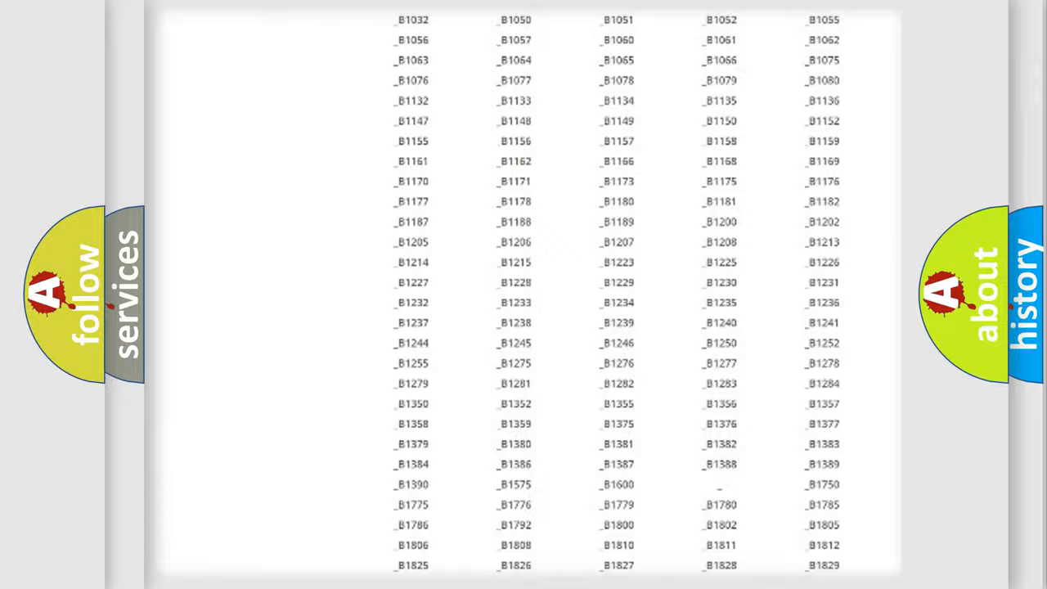